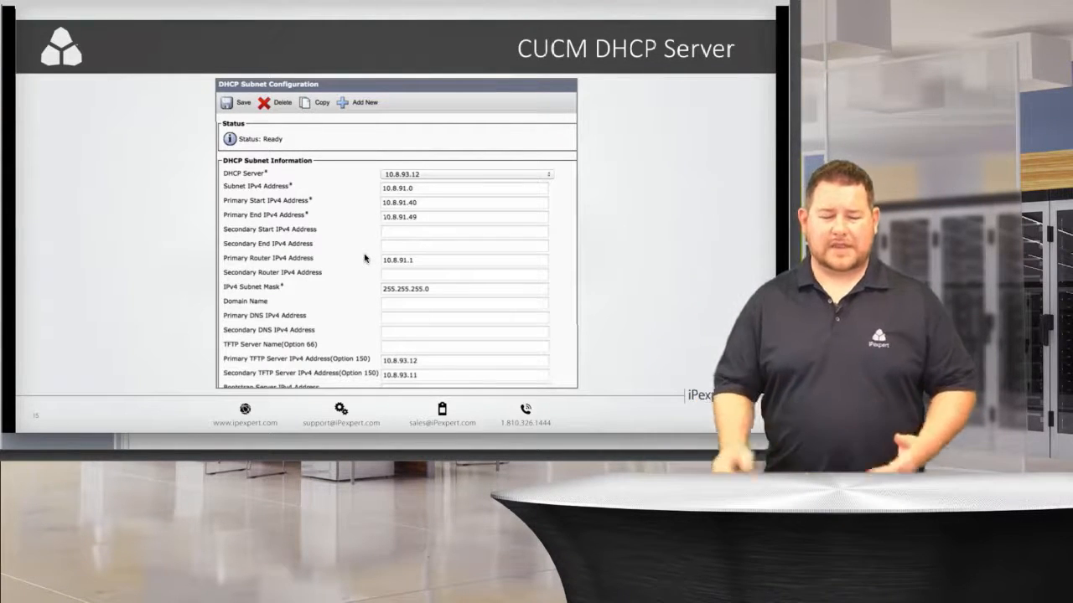
mouse_move(316, 262)
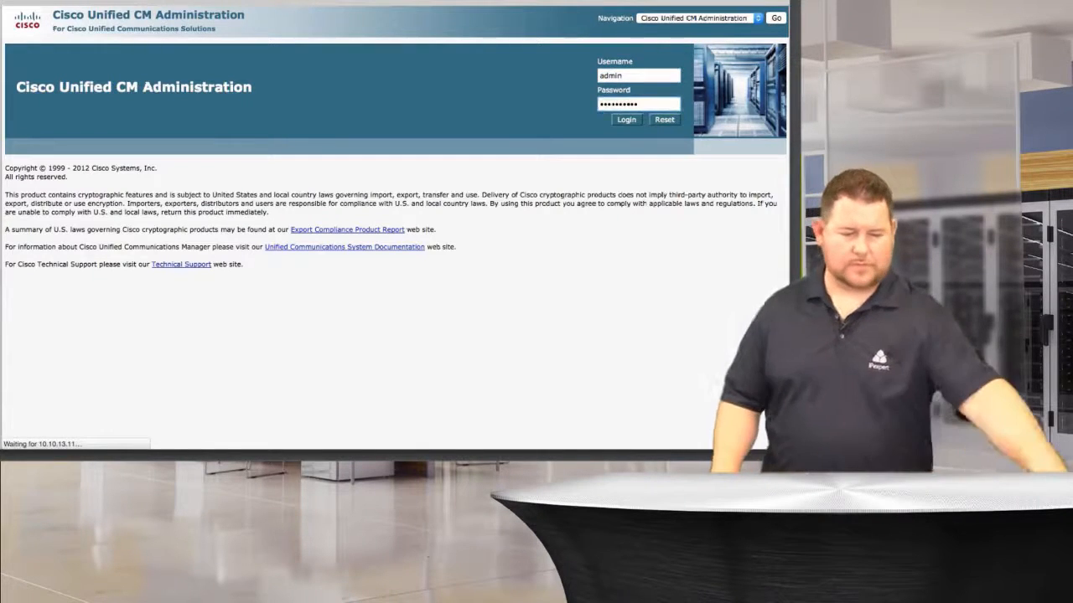
Sign in to Cisco Unified CM Administration with the admin credentials
left_click(625, 119)
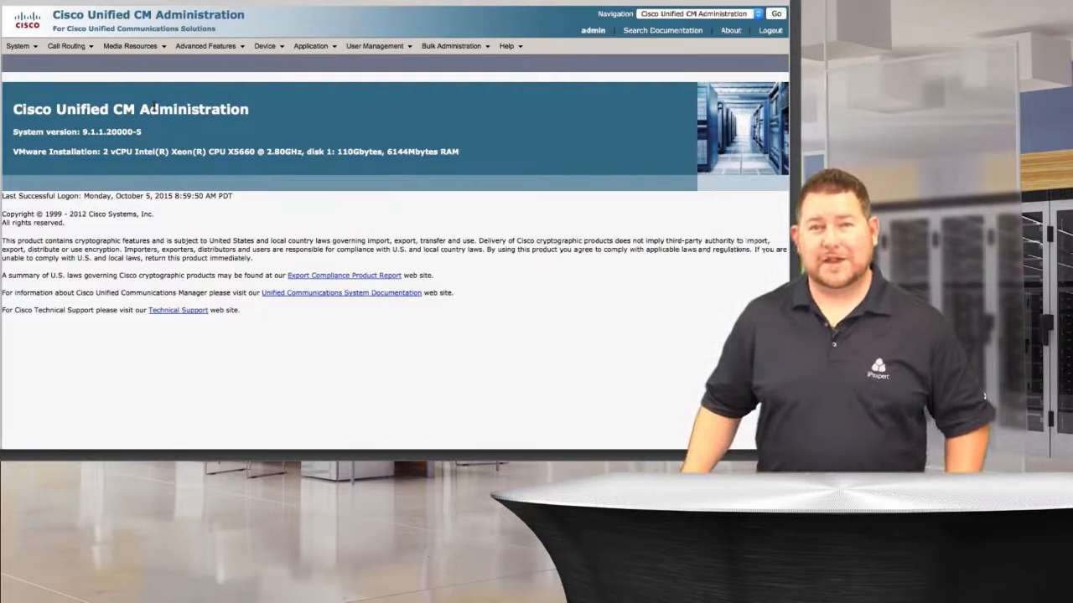
Open the DHCP Server entry for host 10.10.13.12 under System > DHCP
left_click(18, 46)
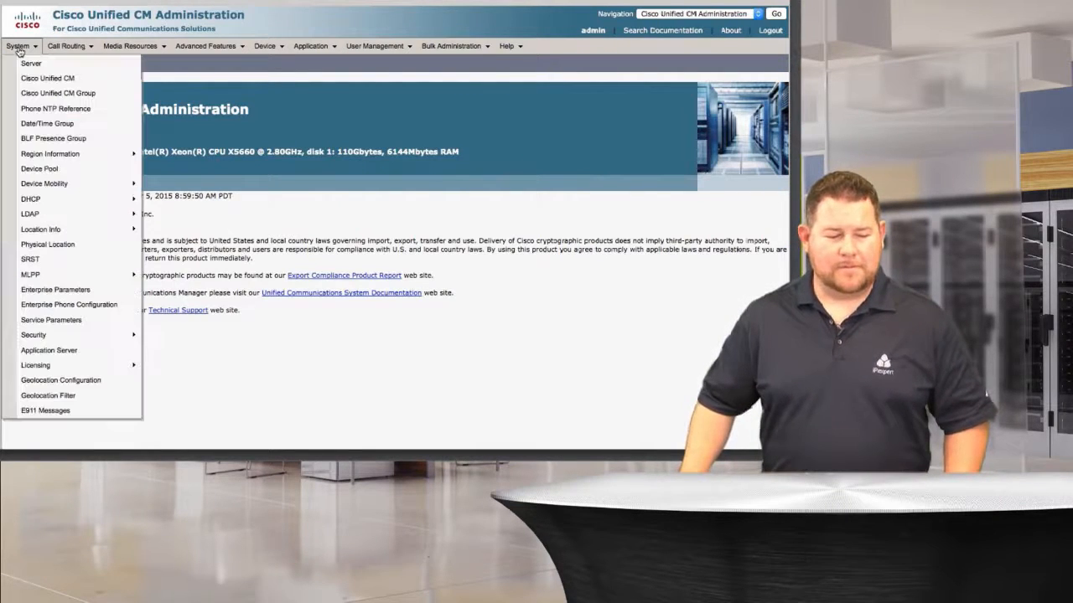
mouse_move(51, 320)
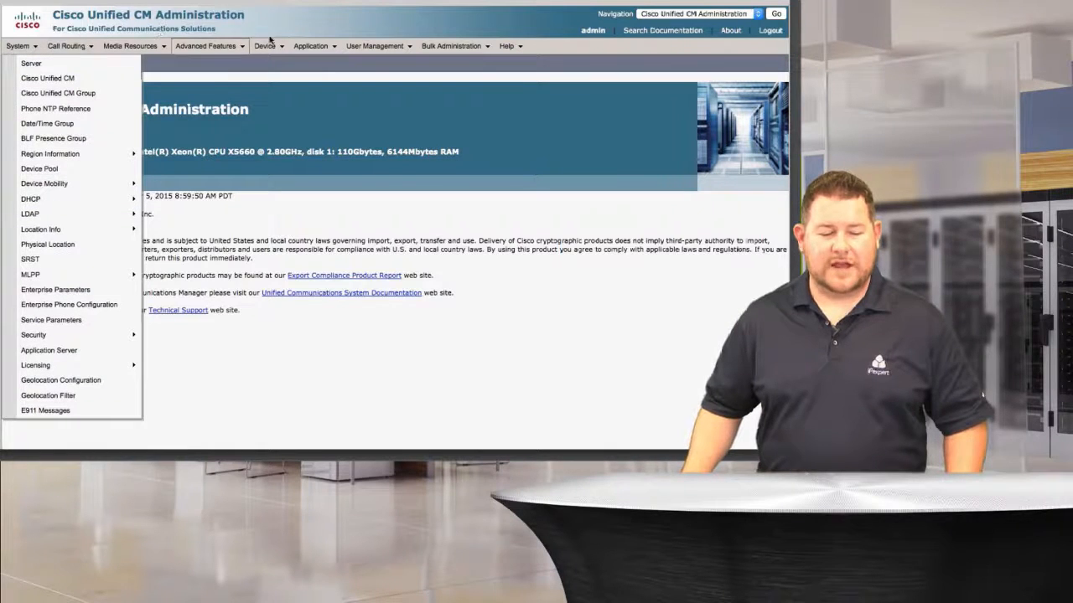
left_click(374, 46)
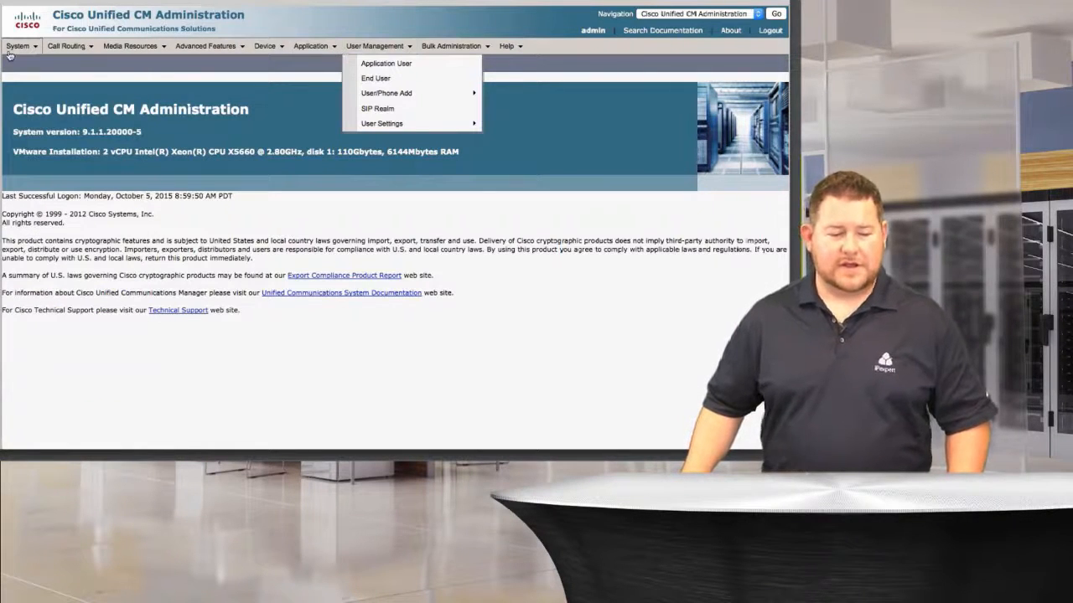
left_click(17, 45)
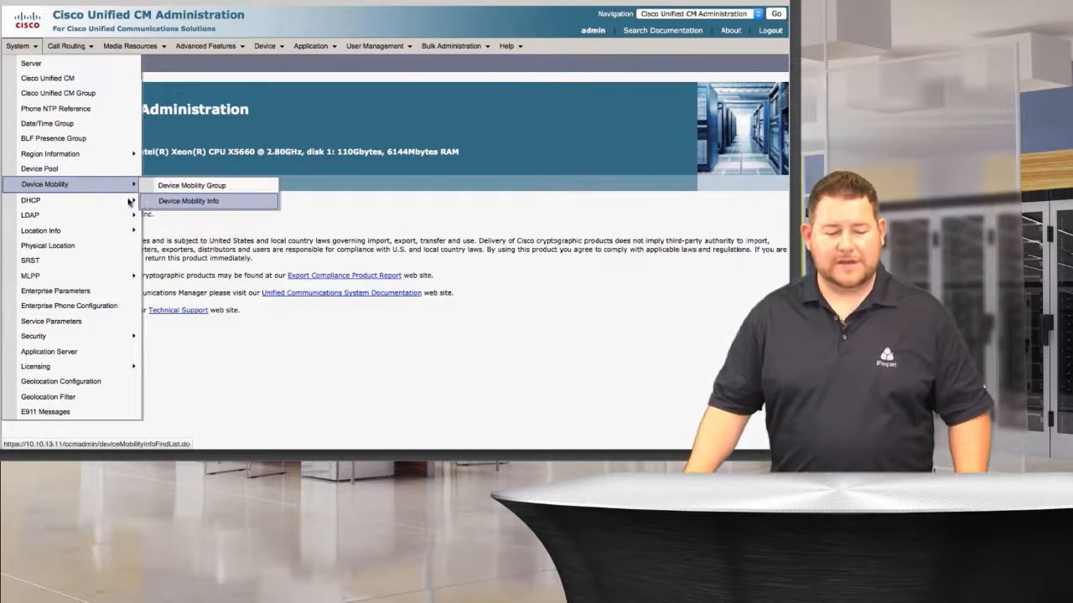
left_click(188, 201)
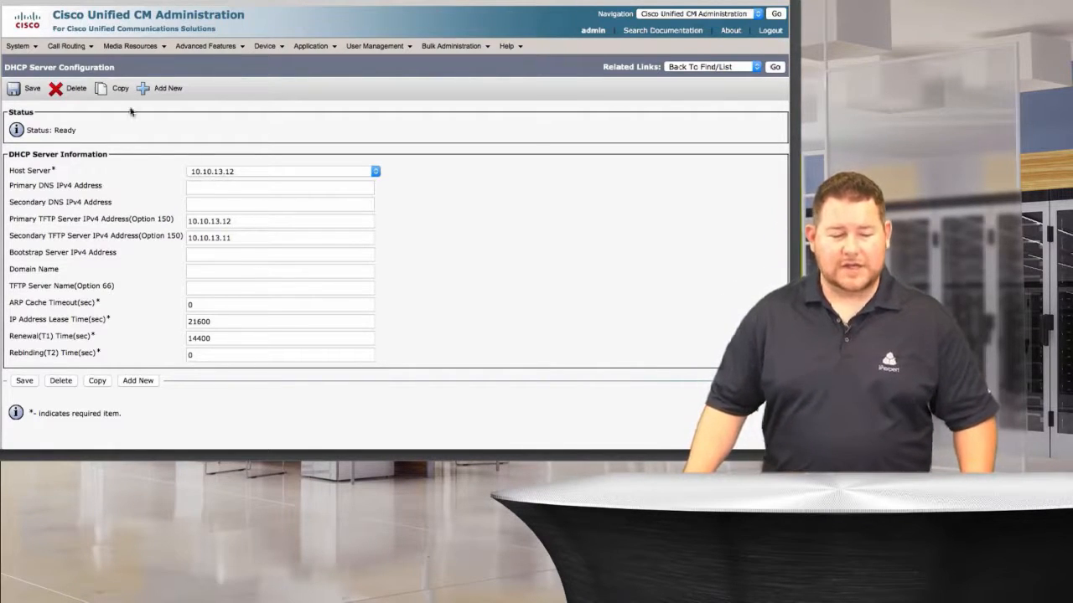
Find all DHCP subnets, listing subnet 10.10.11.0 on server 10.10.13.12
left_click(18, 46)
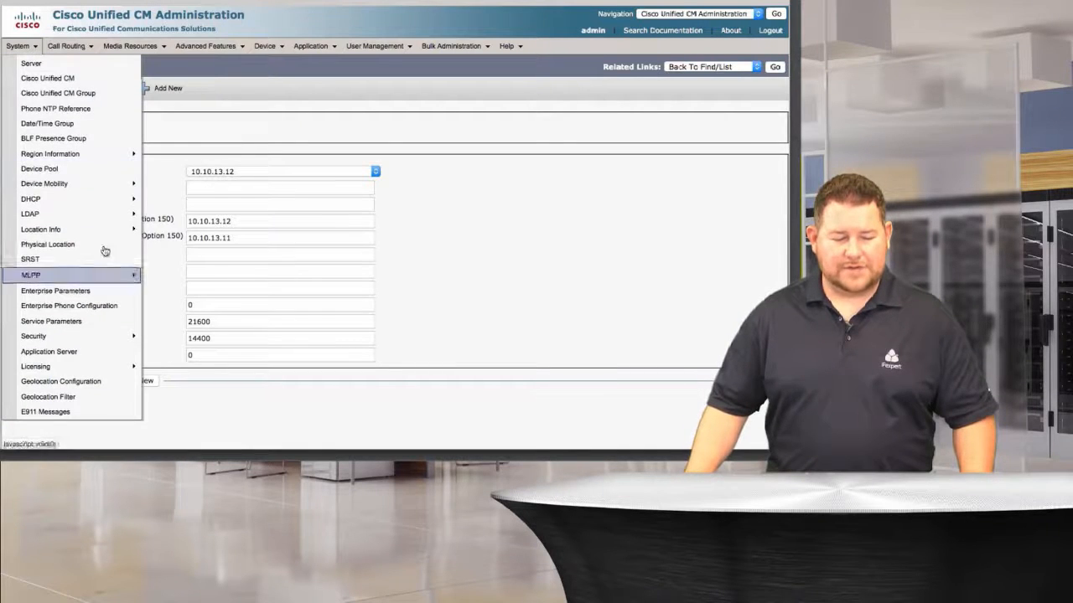
left_click(31, 274)
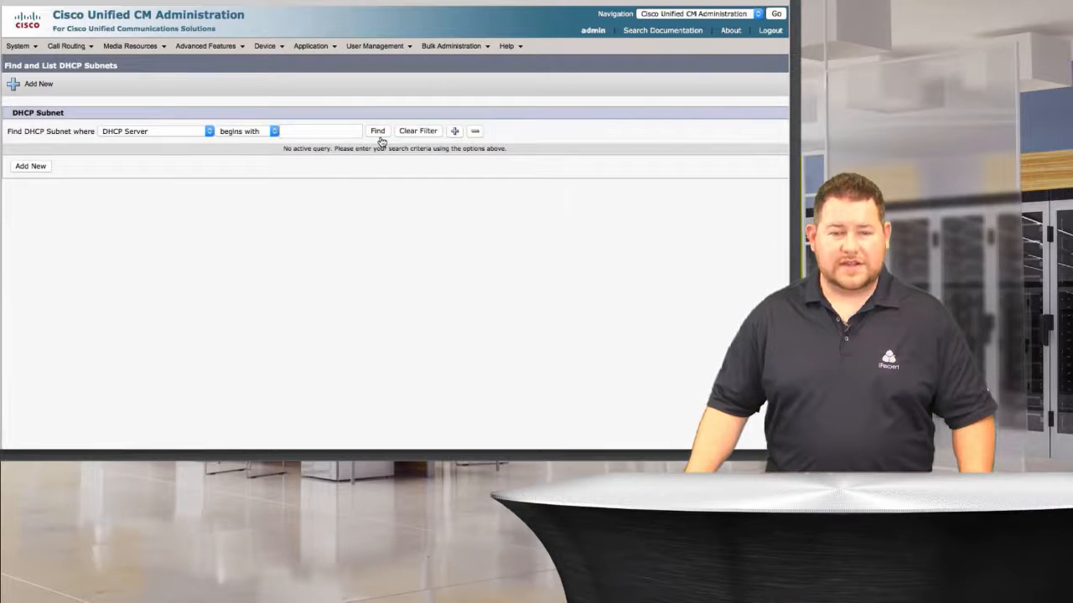
left_click(377, 131)
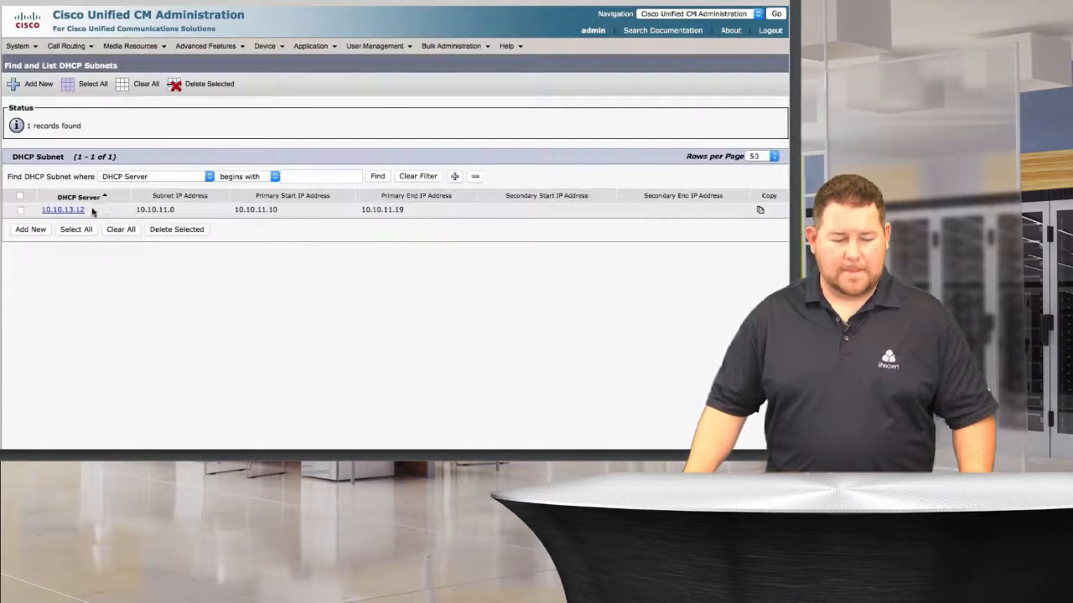
Open subnet 10.10.11.0 and inspect its empty primary and secondary TFTP Option 150 fields
left_click(62, 210)
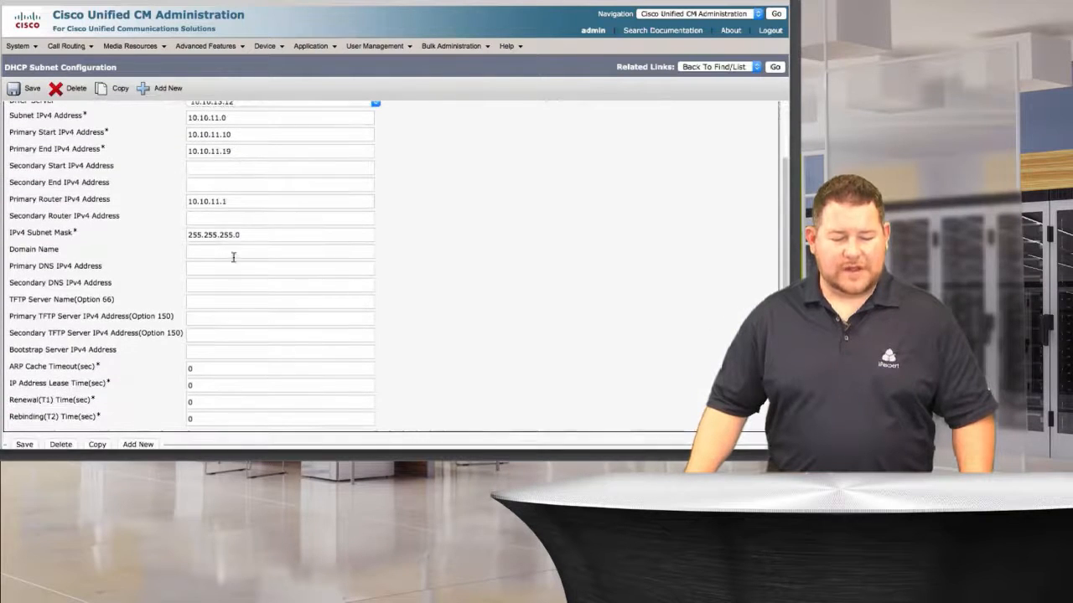
left_click(280, 317)
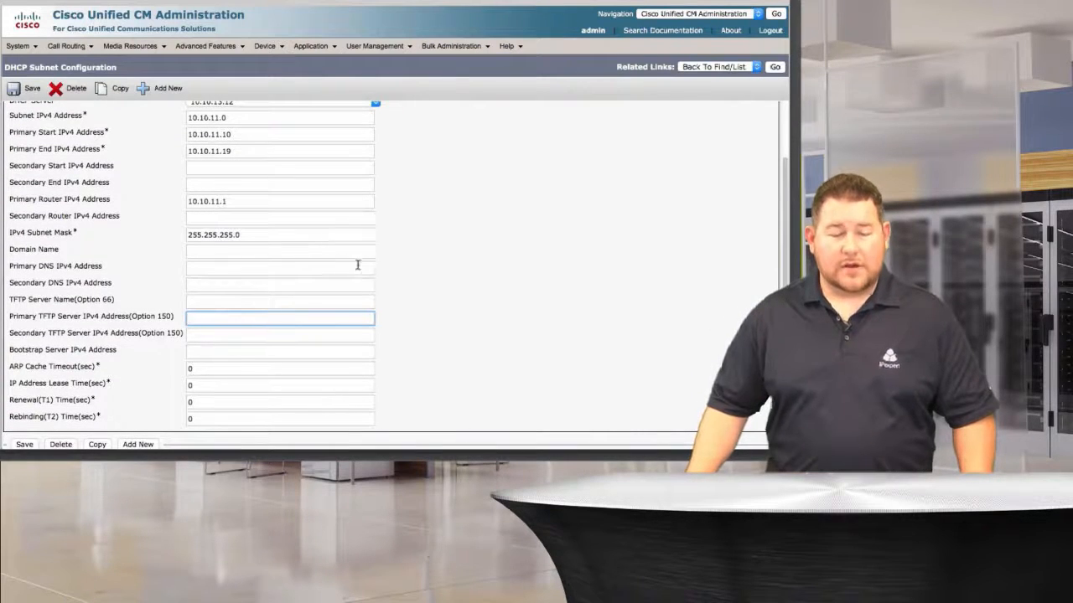
left_click(279, 334)
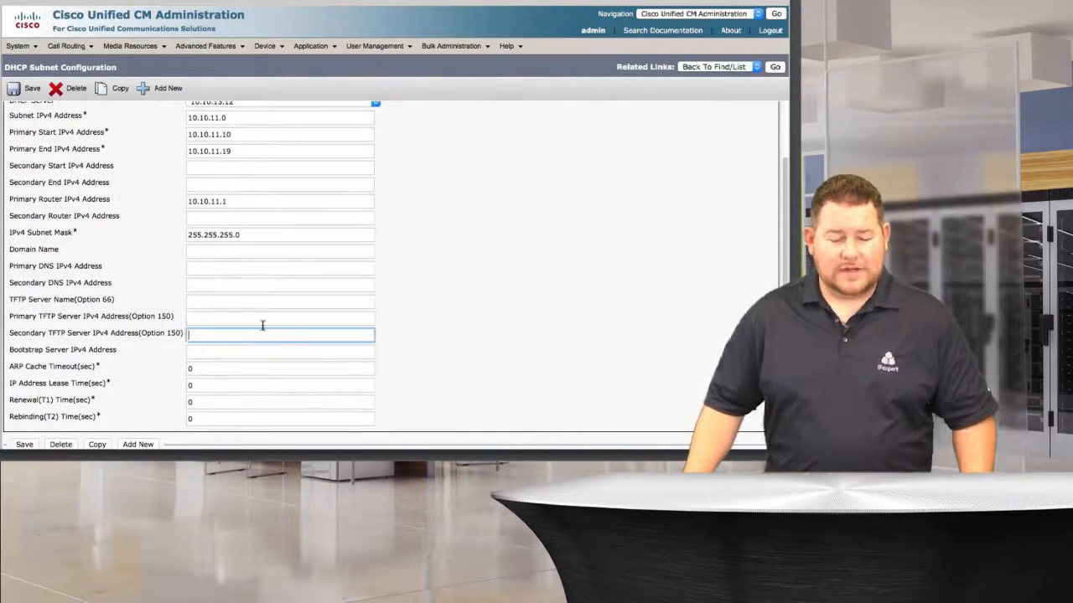
left_click(280, 317)
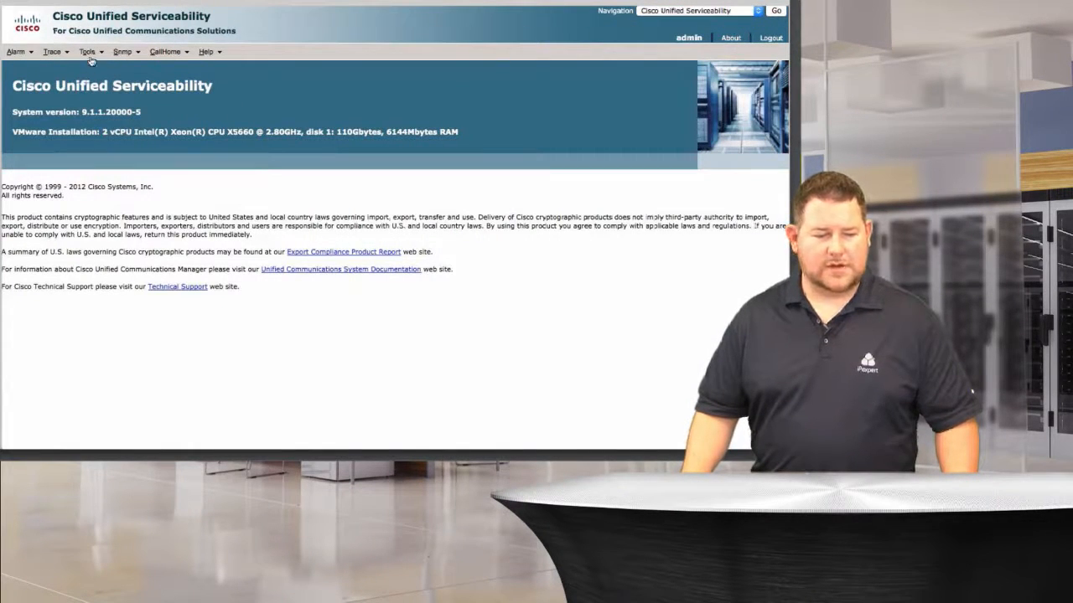
Open Service Activation in Serviceability and select server 10.10.13.12
left_click(87, 51)
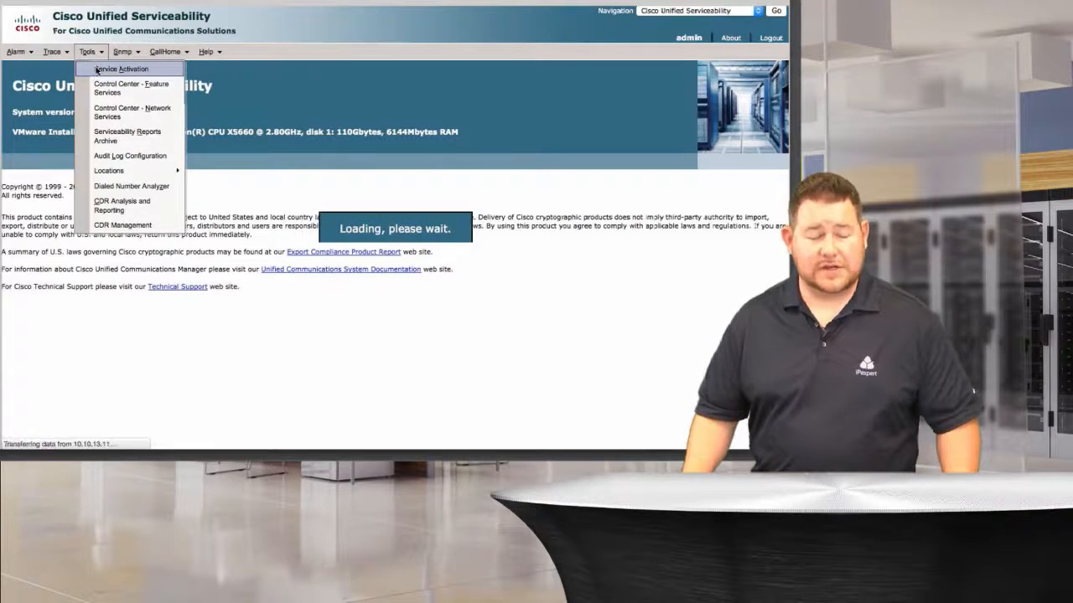
left_click(121, 68)
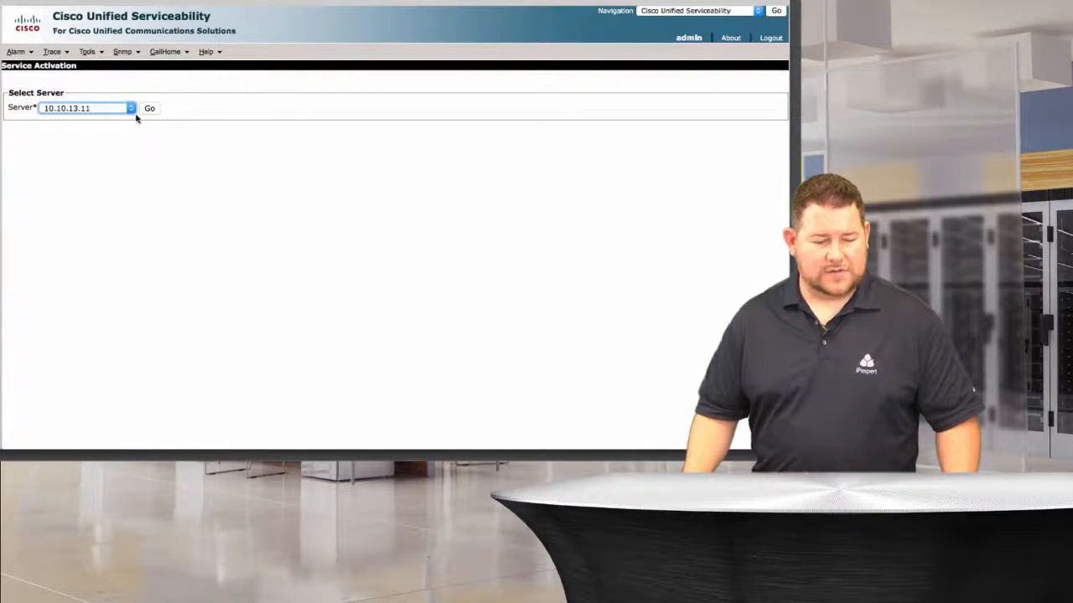
left_click(149, 108)
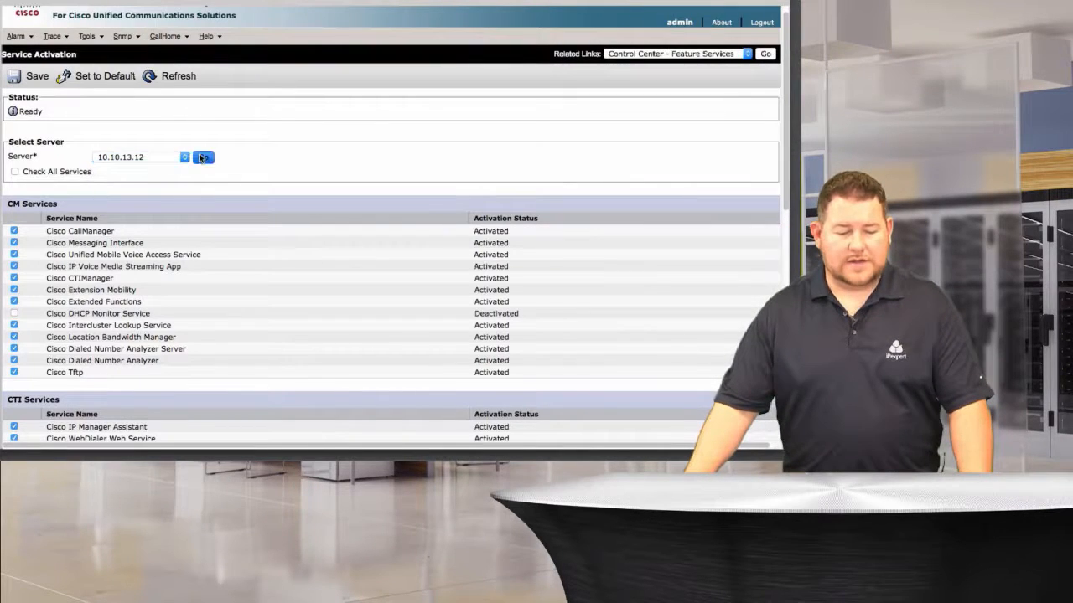
Inspect Cisco DHCP Monitor Service and leave its checkbox unticked, unsaved
left_click(203, 156)
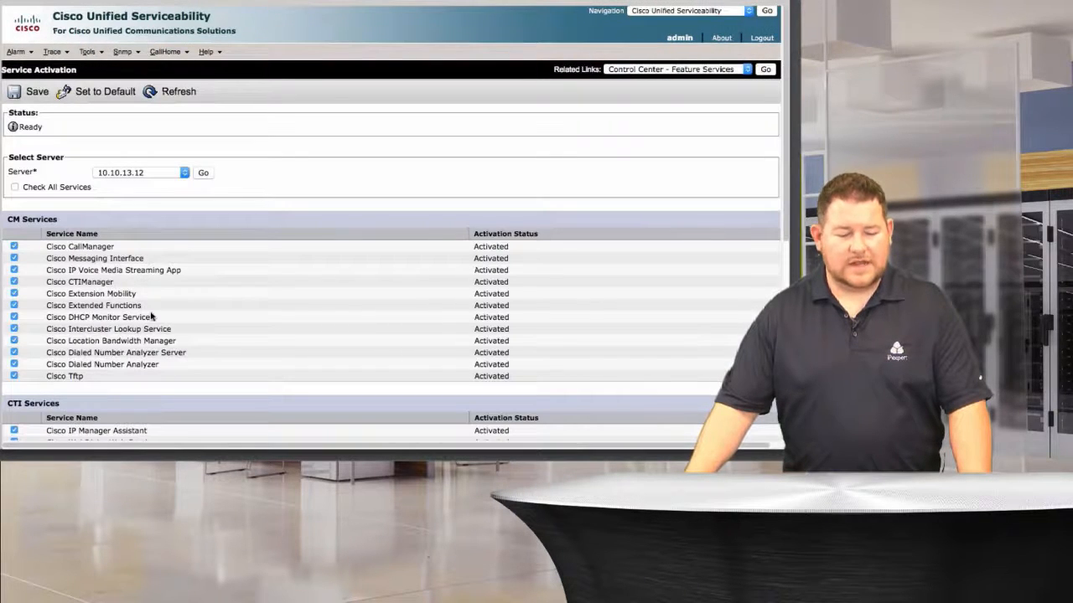
double_click(97, 317)
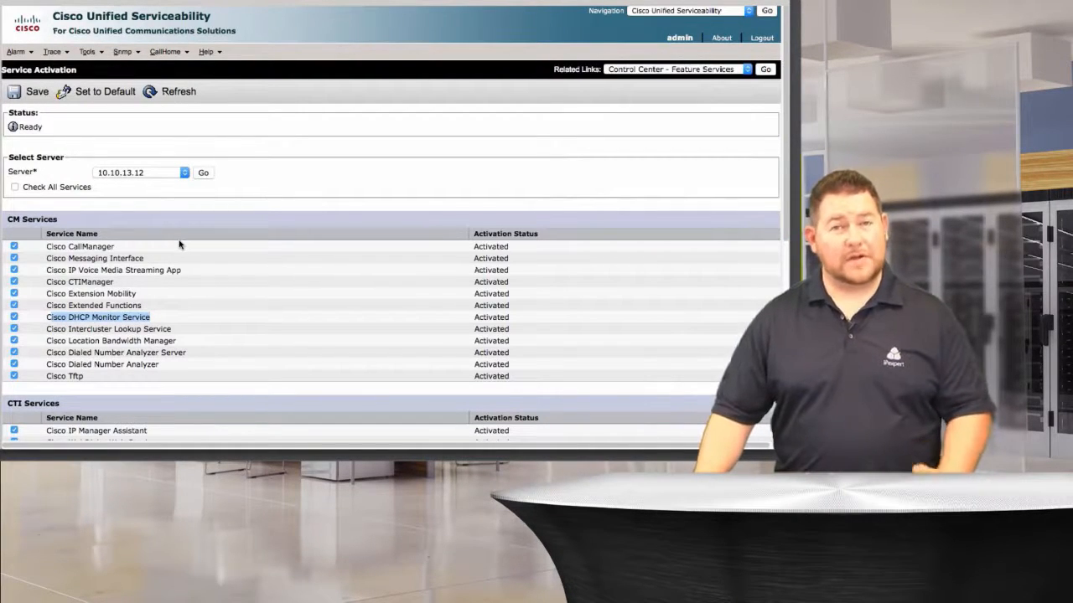
left_click(14, 316)
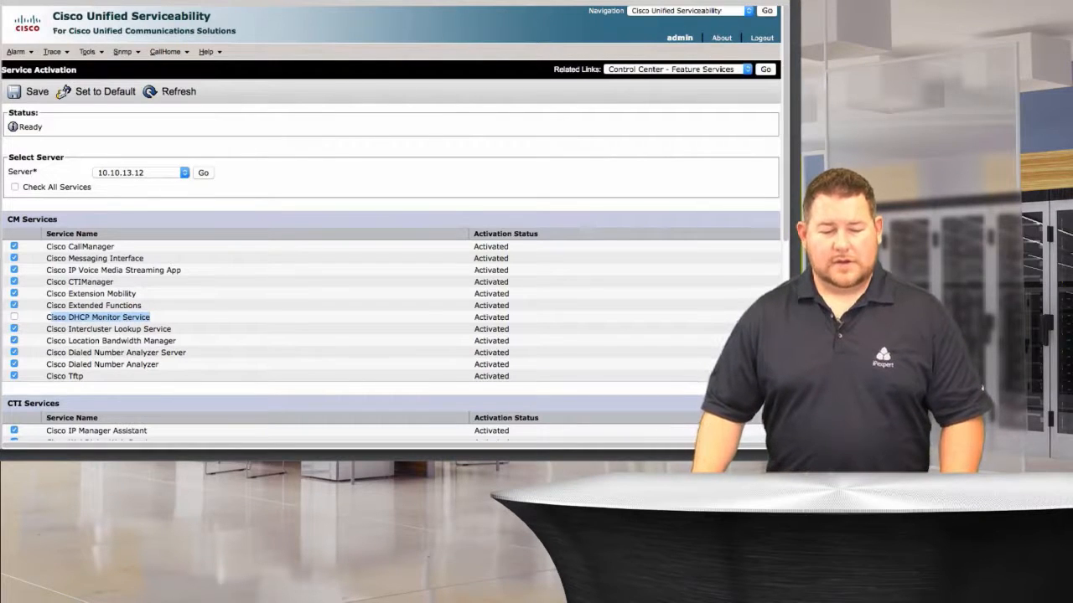
Return to Unified CM Administration and reopen the DHCP subnet 10.10.11.0 listing
left_click(687, 10)
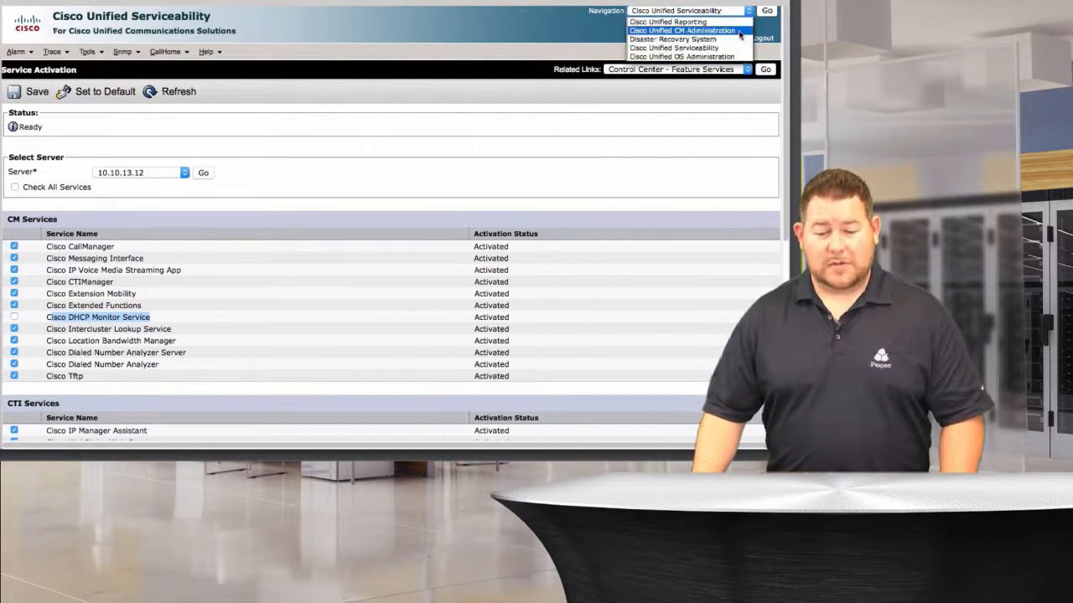
left_click(680, 30)
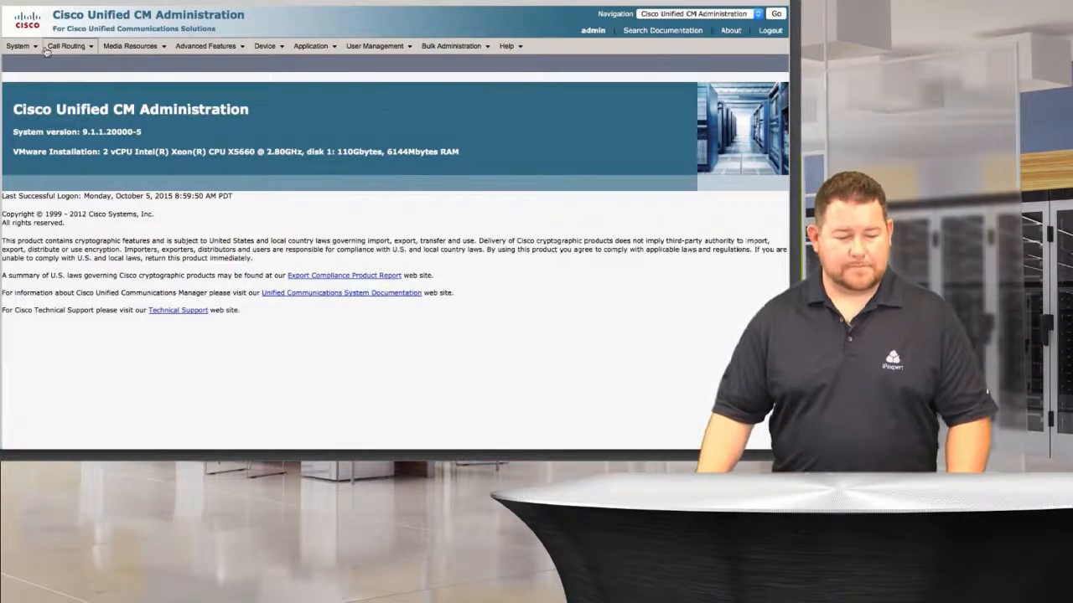
left_click(16, 45)
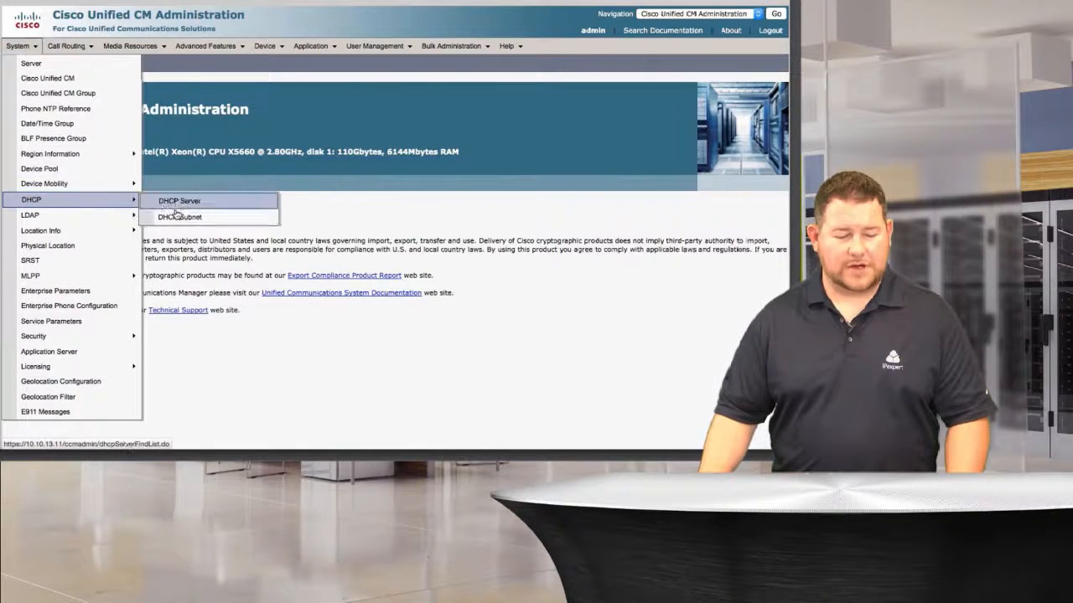
left_click(179, 216)
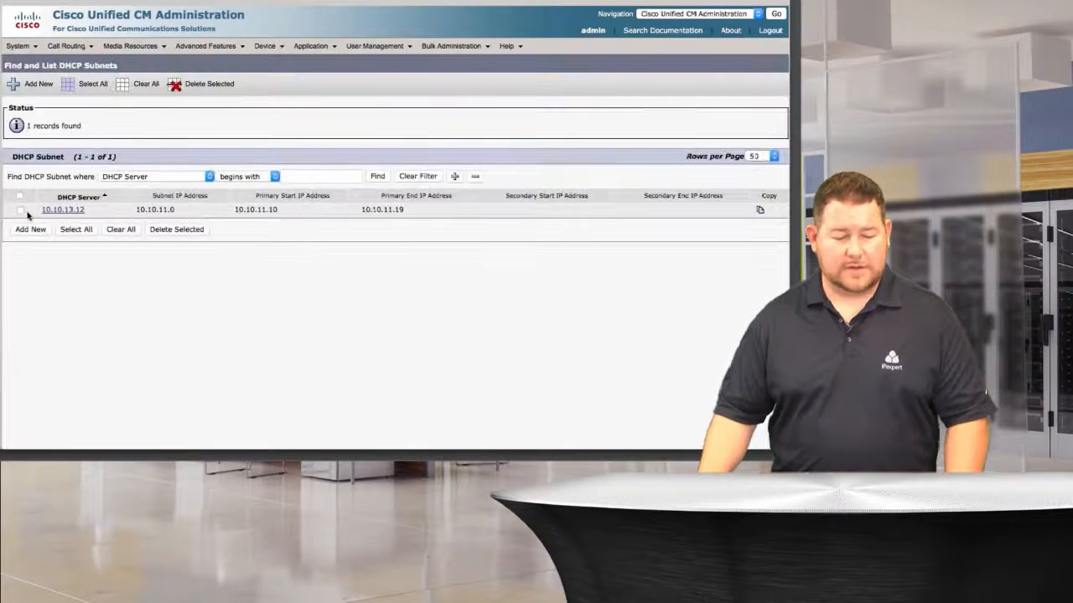
left_click(63, 210)
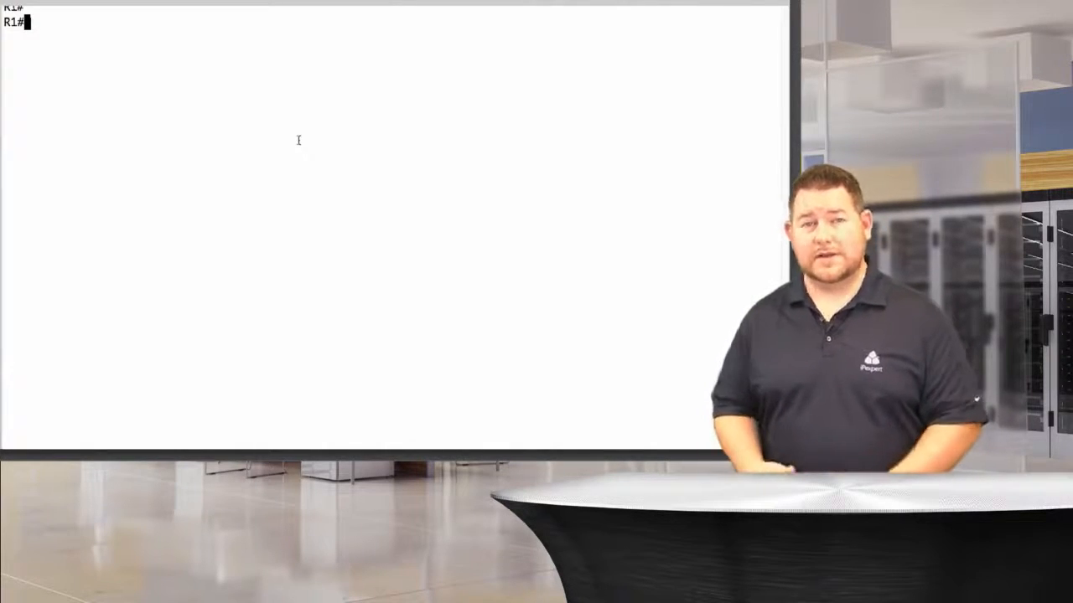
Enter 'sh run int' at the R1# prompt to show interface configuration
type("sh run int")
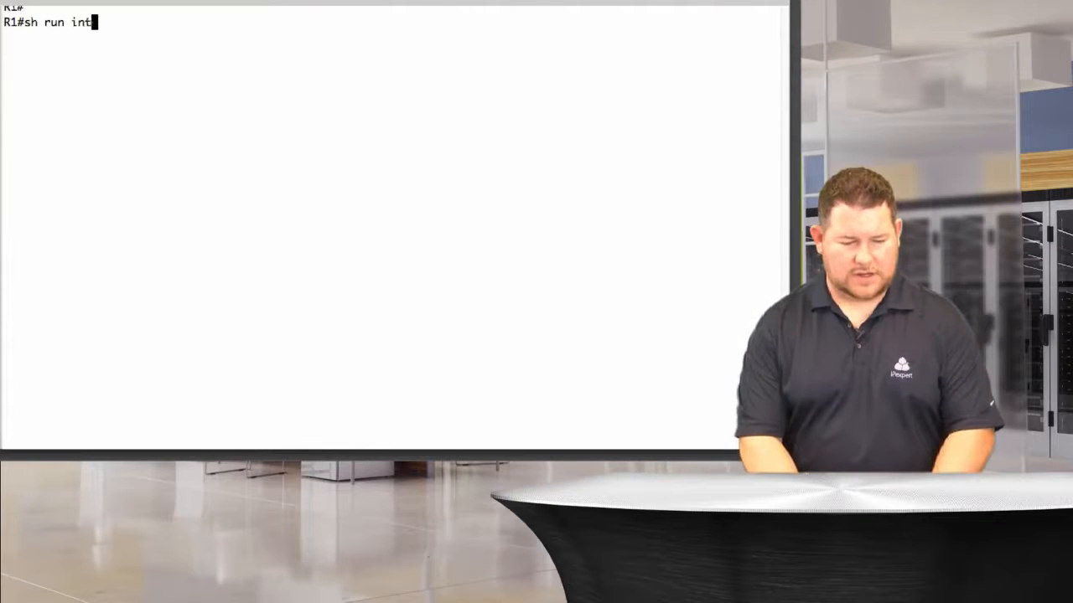